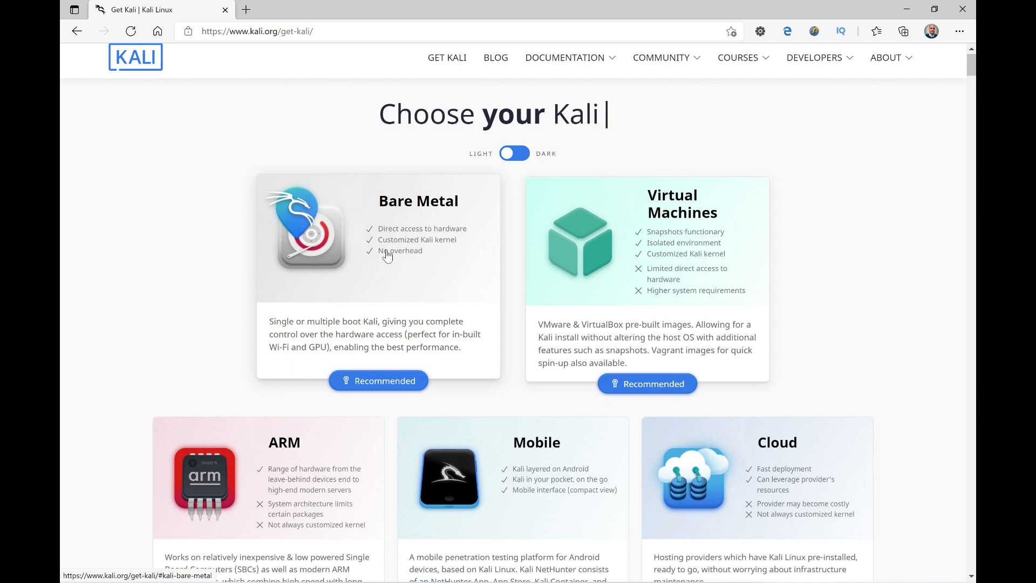
# Scroll the Kali bare-metal downloads to the 64-bit Kali Linux 2021.2 Installer tiles.
pyautogui.scroll(-3)
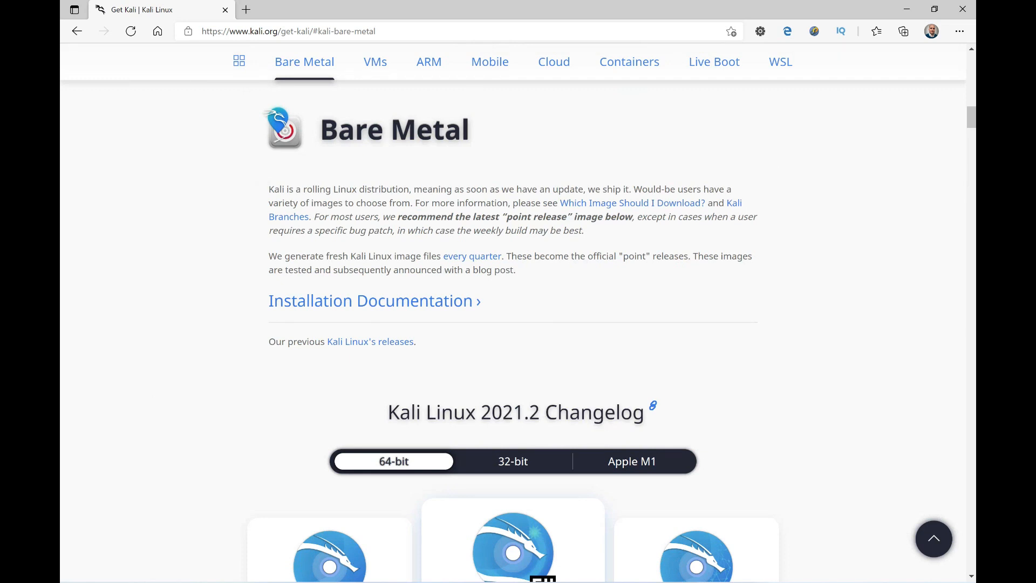
pyautogui.scroll(-3)
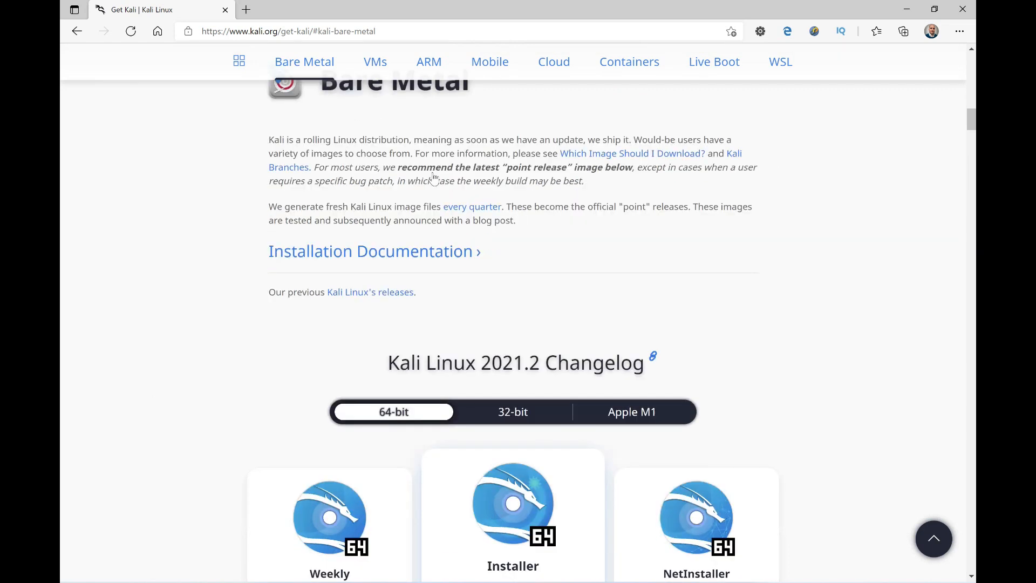
pyautogui.scroll(-3)
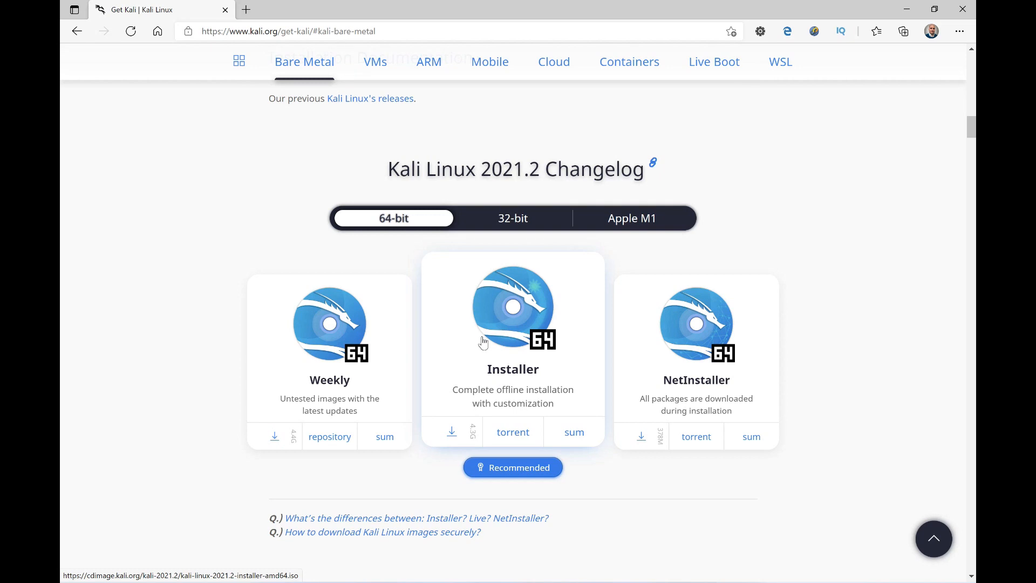
pyautogui.moveTo(475, 391)
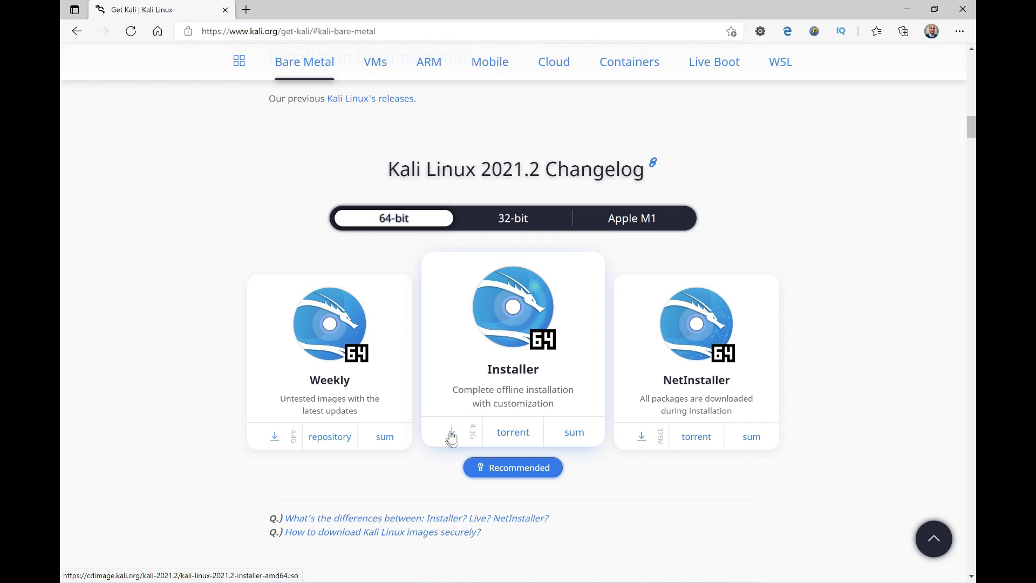
pyautogui.moveTo(513, 431)
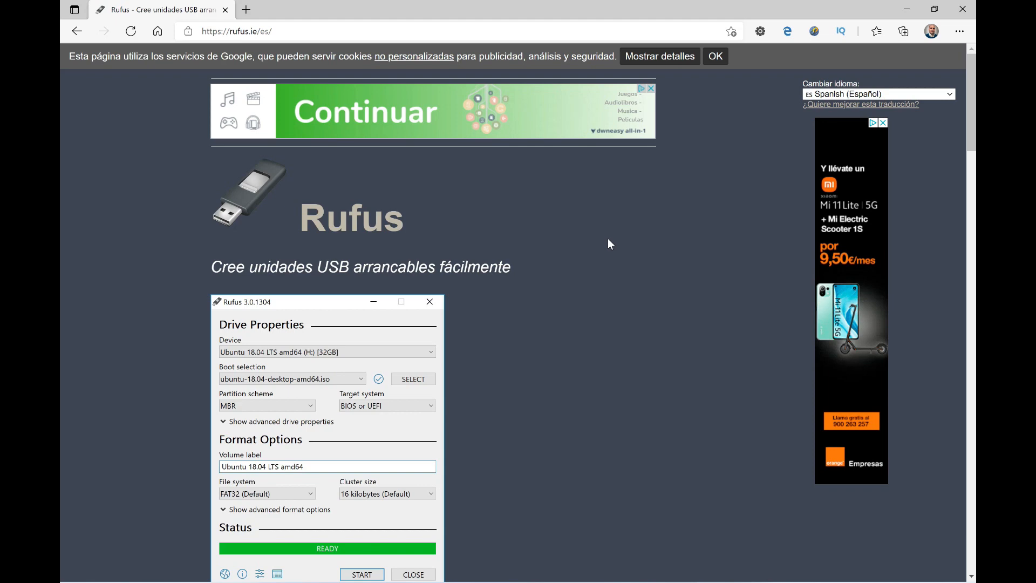
# Scroll the rufus.ie page to the Descargar section listing Rufus 3.14 and its portable version.
pyautogui.scroll(-3)
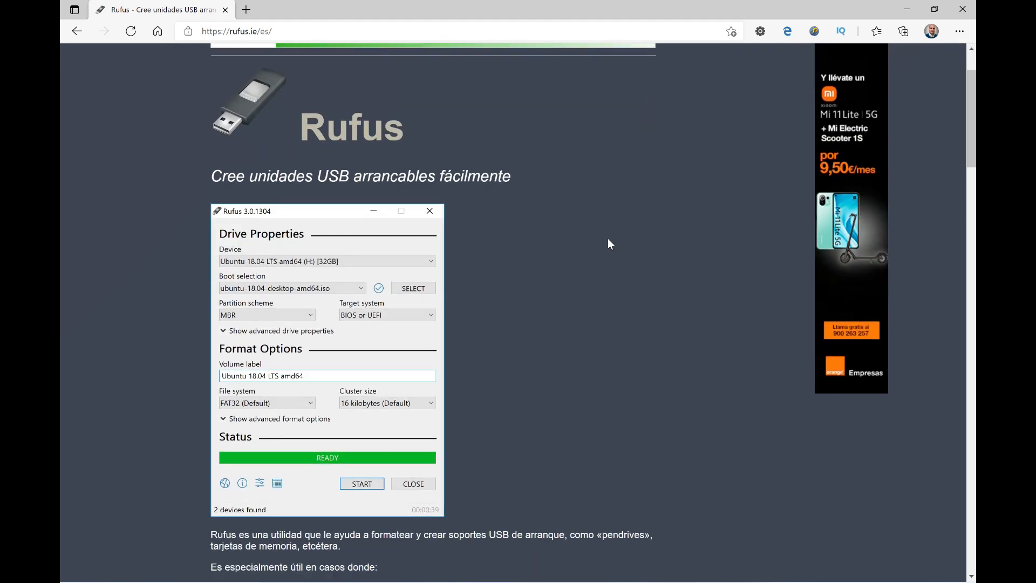
pyautogui.scroll(-3)
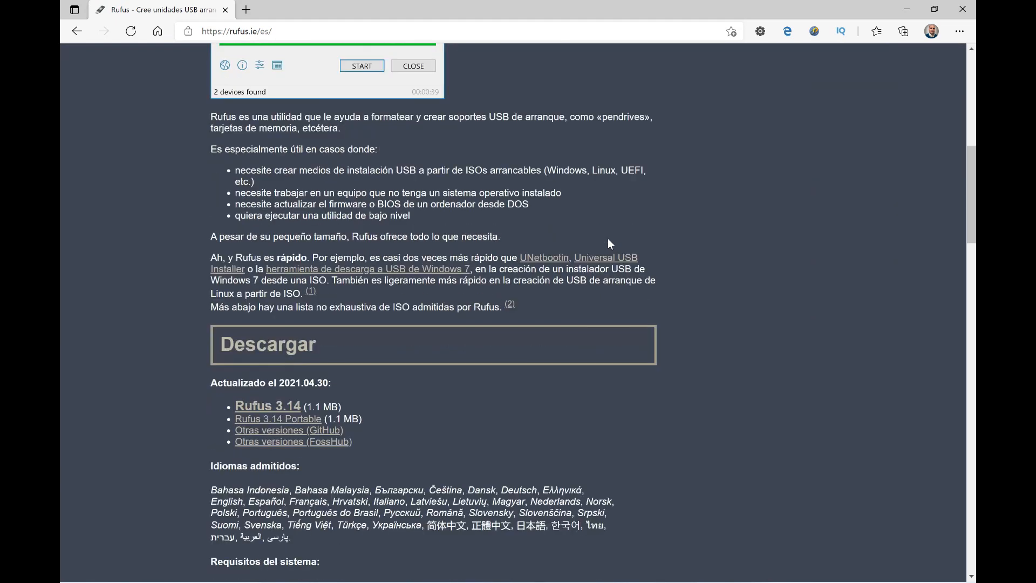
pyautogui.scroll(-3)
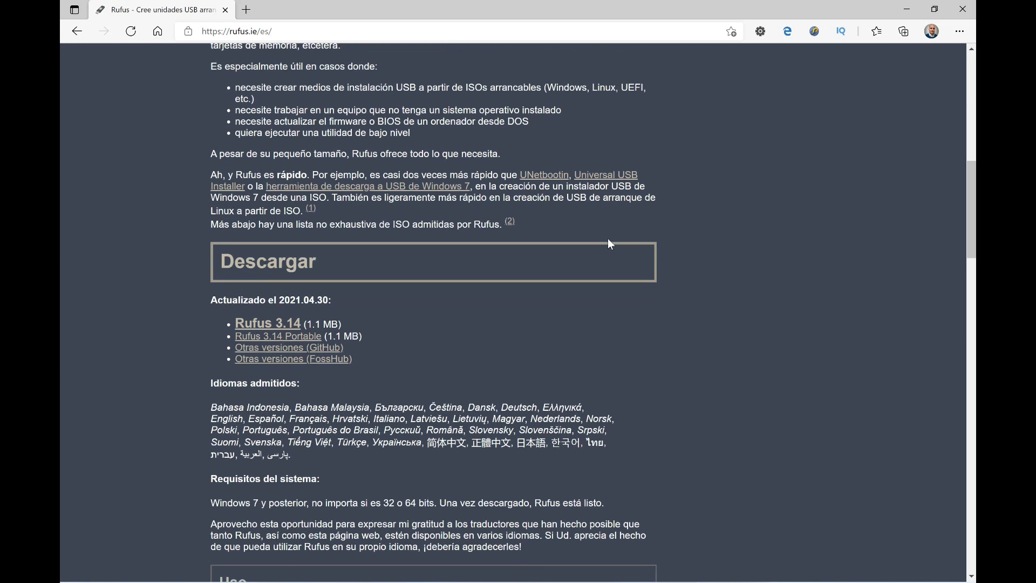
pyautogui.moveTo(298, 323)
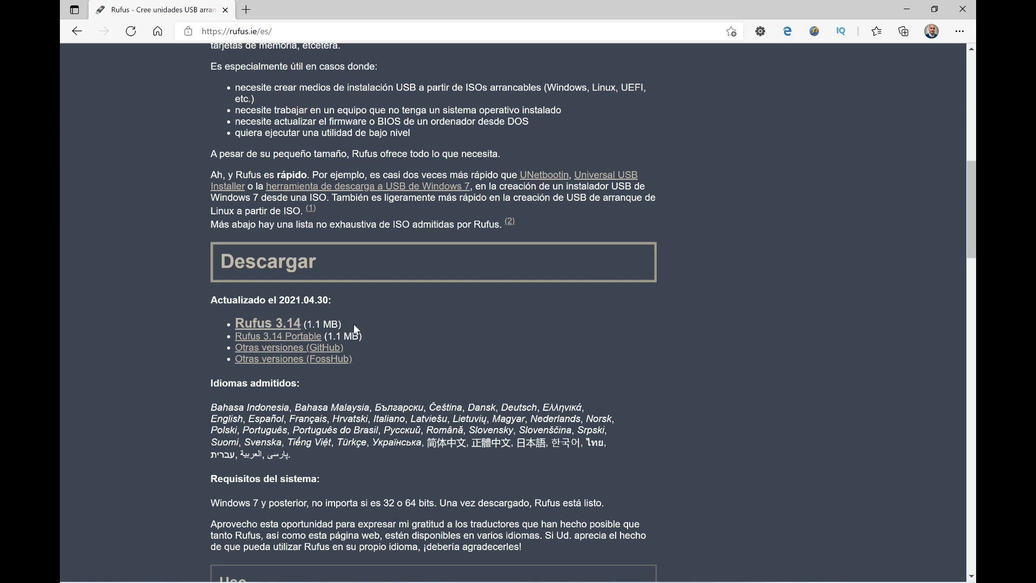
pyautogui.moveTo(305, 342)
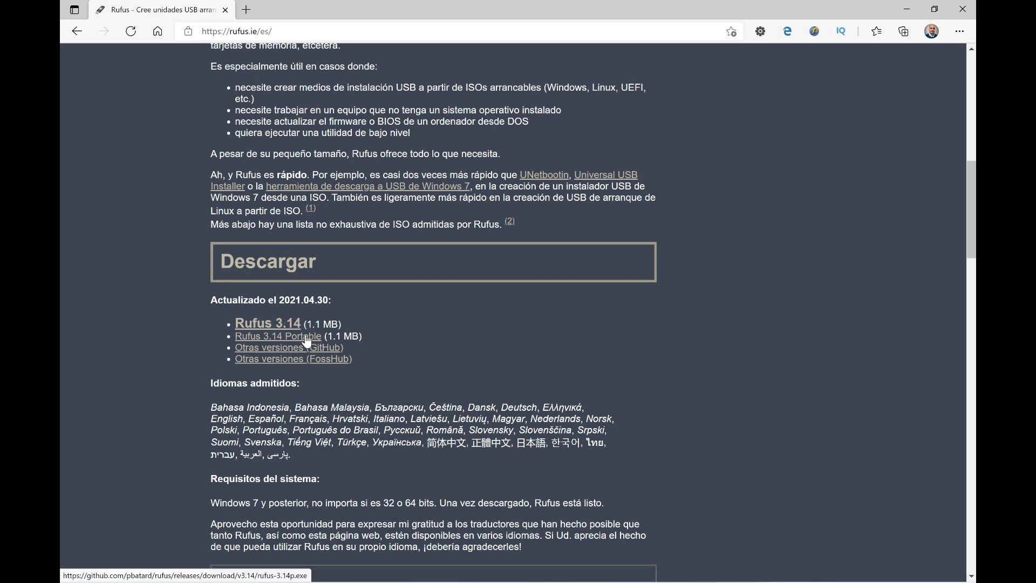
# Download Rufus 3.14 Portable (rufus-3.14p.exe) from the rufus.ie download list.
pyautogui.click(268, 335)
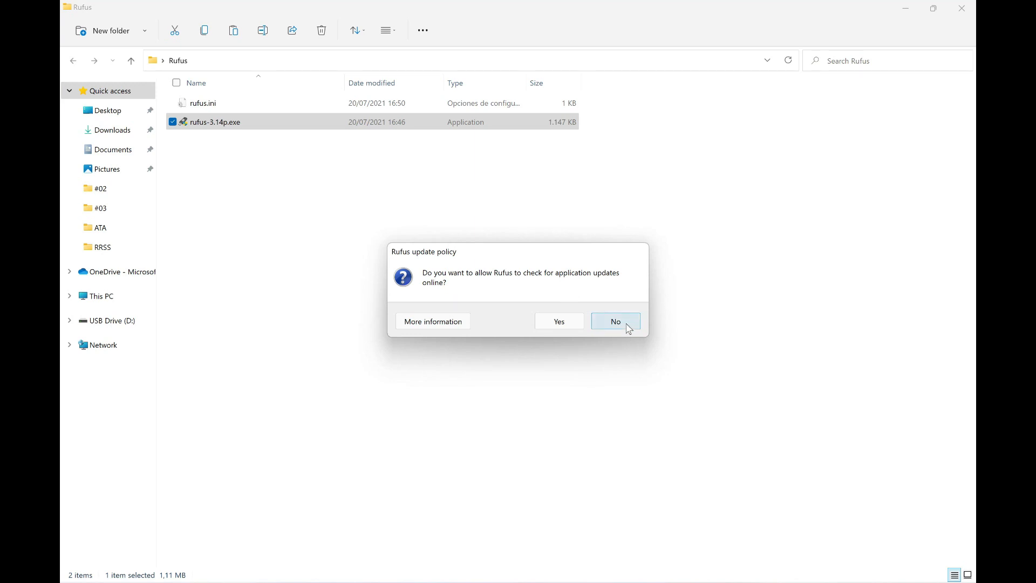
# Decline online update checks and choose NO_LABEL (D:) [64 GB] as the Rufus device.
pyautogui.click(614, 322)
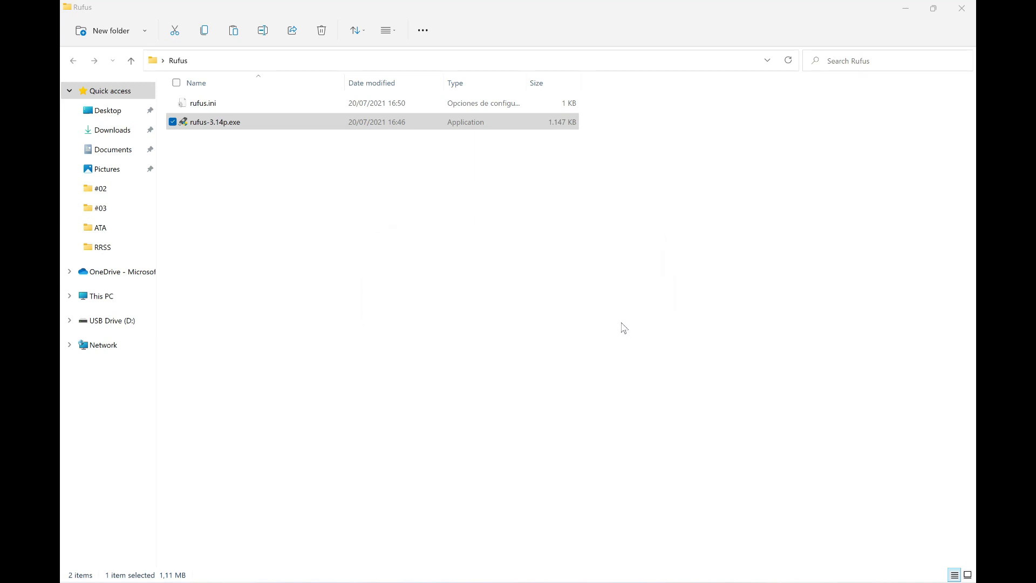
pyautogui.doubleClick(215, 122)
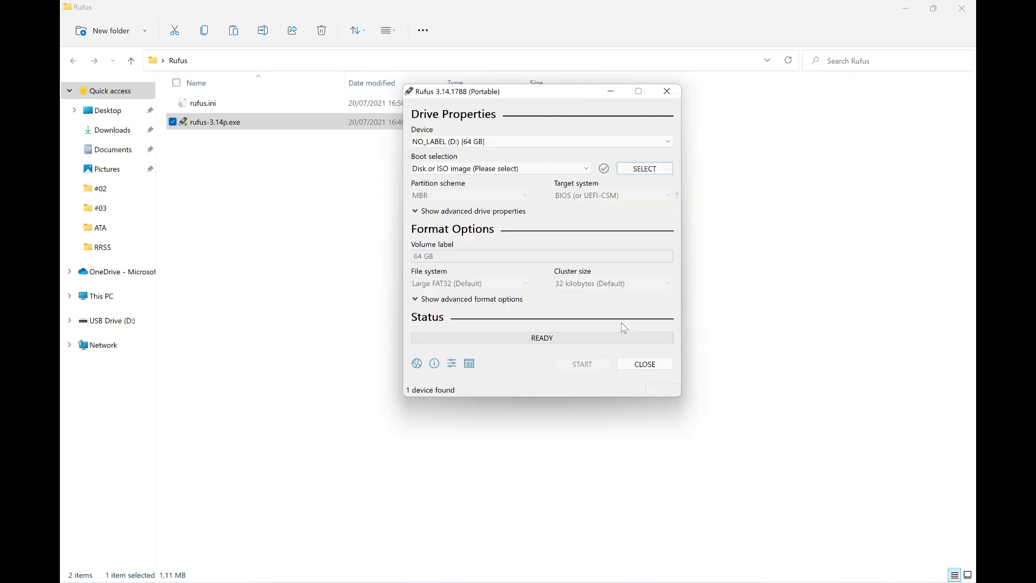
pyautogui.moveTo(622, 277)
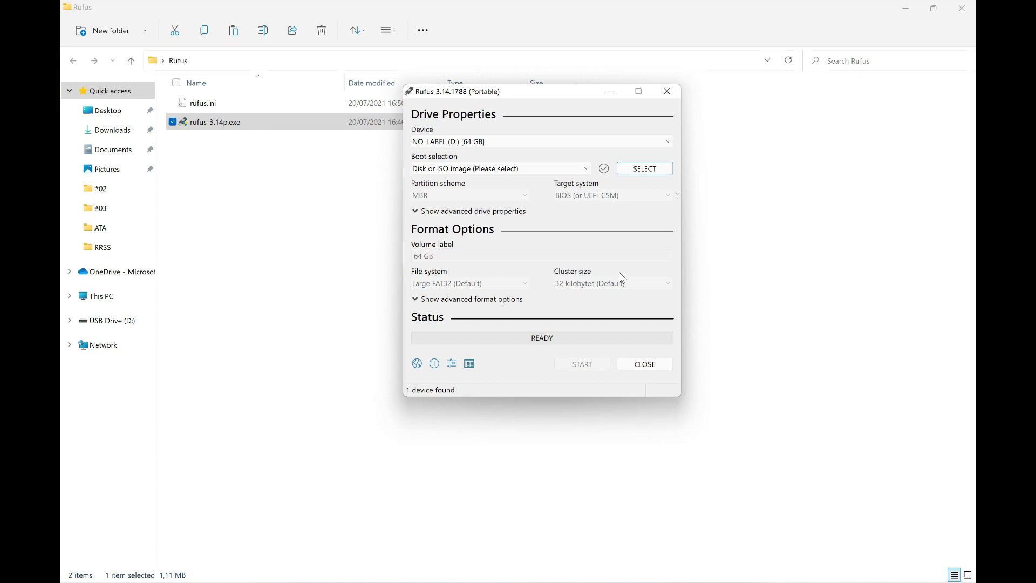
pyautogui.moveTo(557, 176)
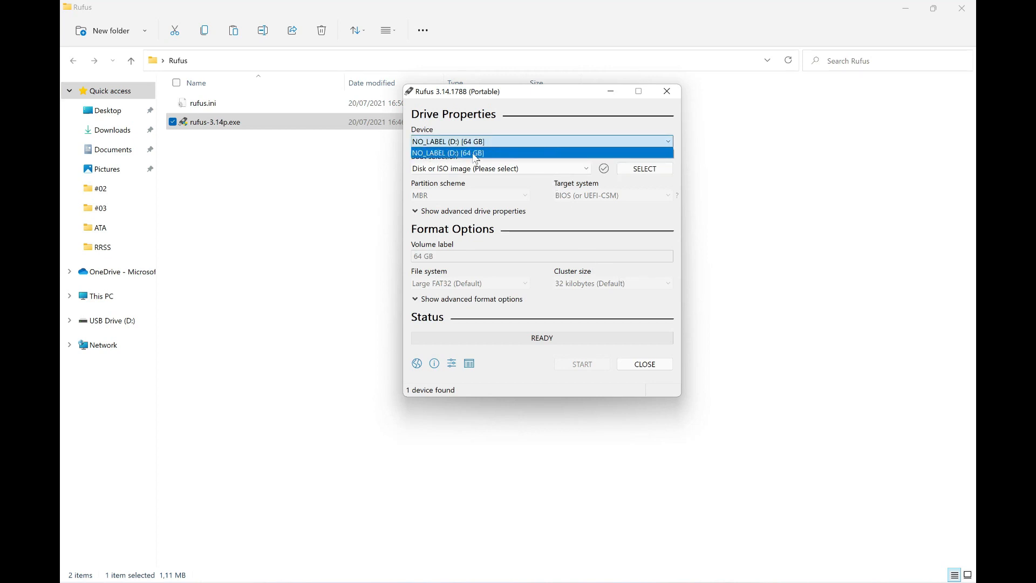
pyautogui.click(475, 152)
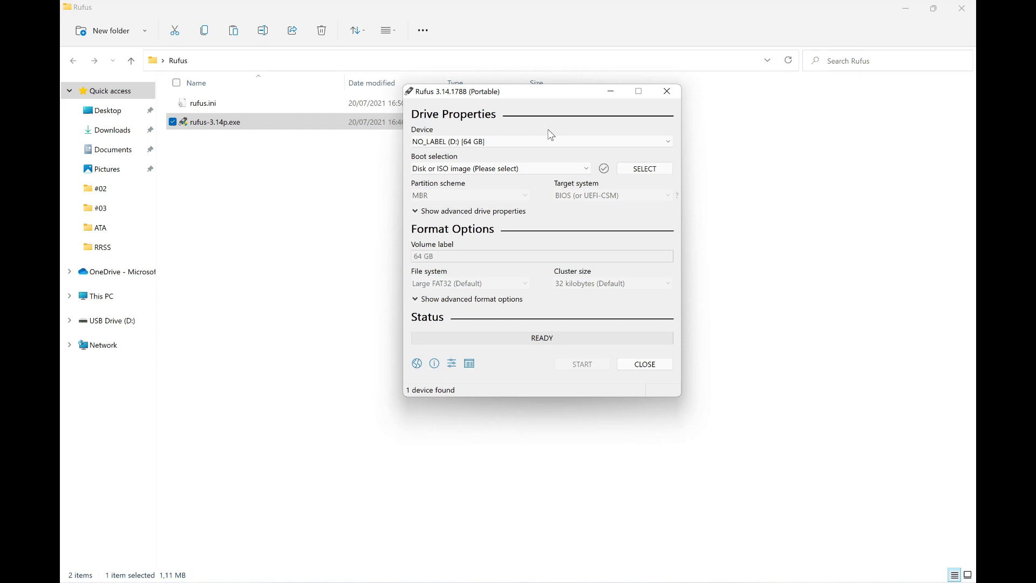
pyautogui.click(540, 140)
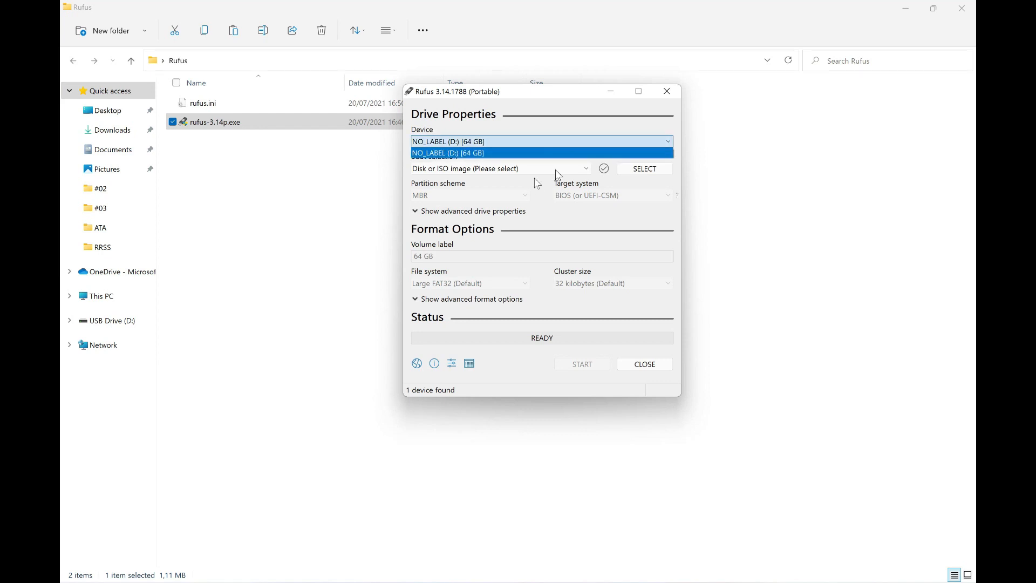
pyautogui.moveTo(502, 160)
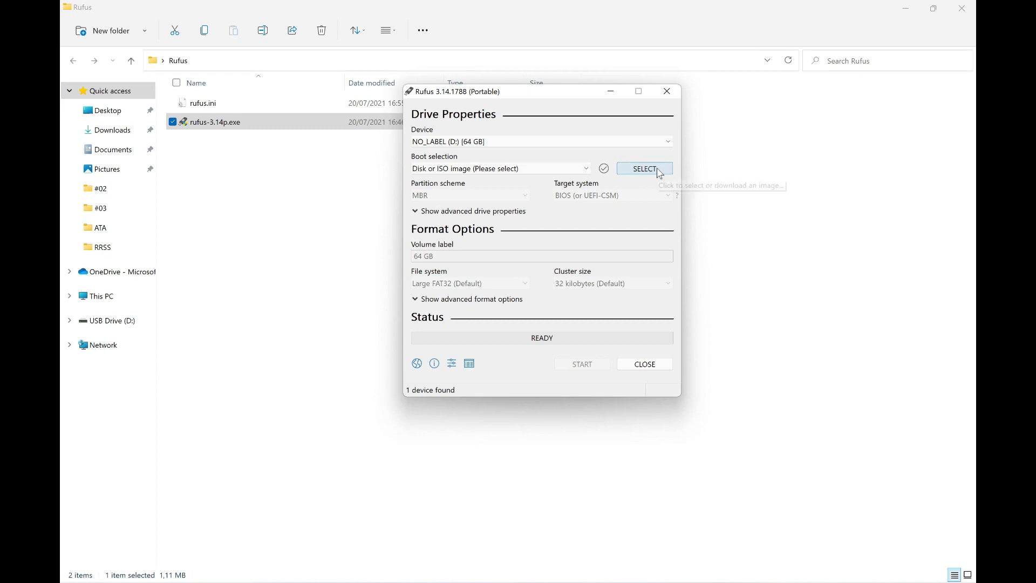
pyautogui.moveTo(644, 168)
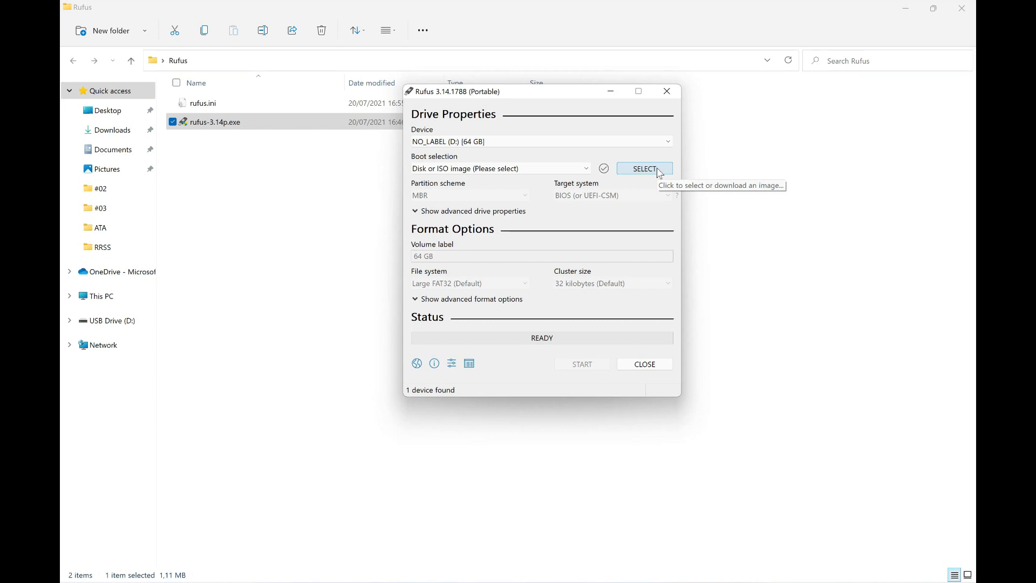
pyautogui.moveTo(658, 173)
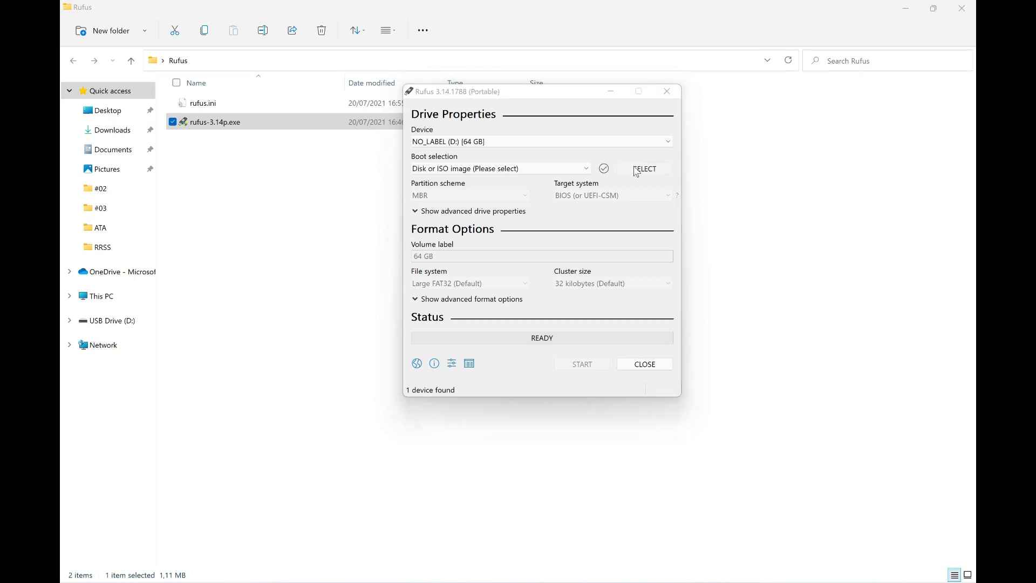
# Select kali-linux-2021.2-installer-amd64.iso as the boot image via SELECT.
pyautogui.click(645, 169)
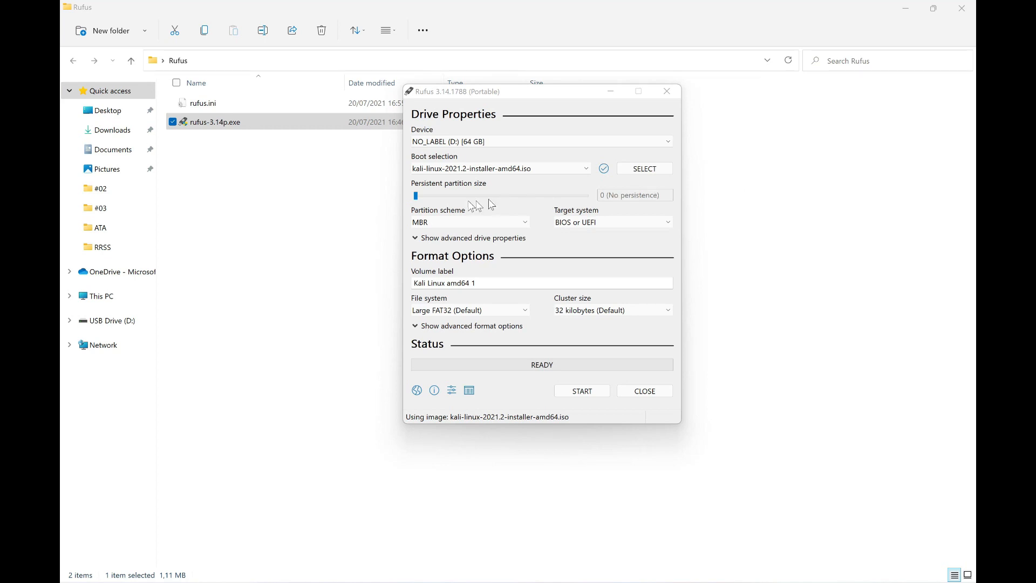
# Drag the Persistent partition size slider up to 54 GB.
pyautogui.moveTo(417, 195); pyautogui.dragTo(469, 195)
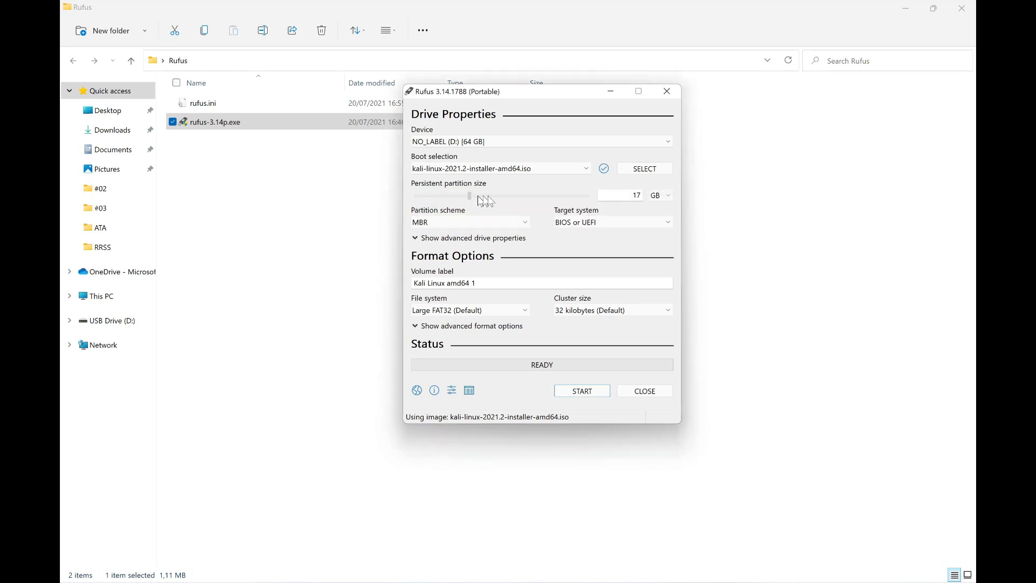
pyautogui.moveTo(469, 195); pyautogui.dragTo(585, 196)
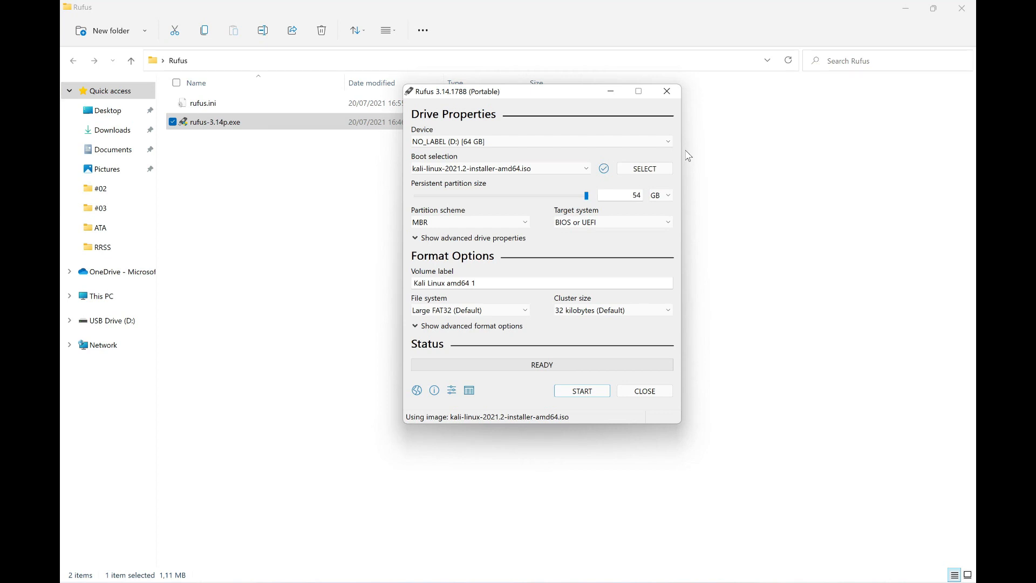
pyautogui.moveTo(602, 222)
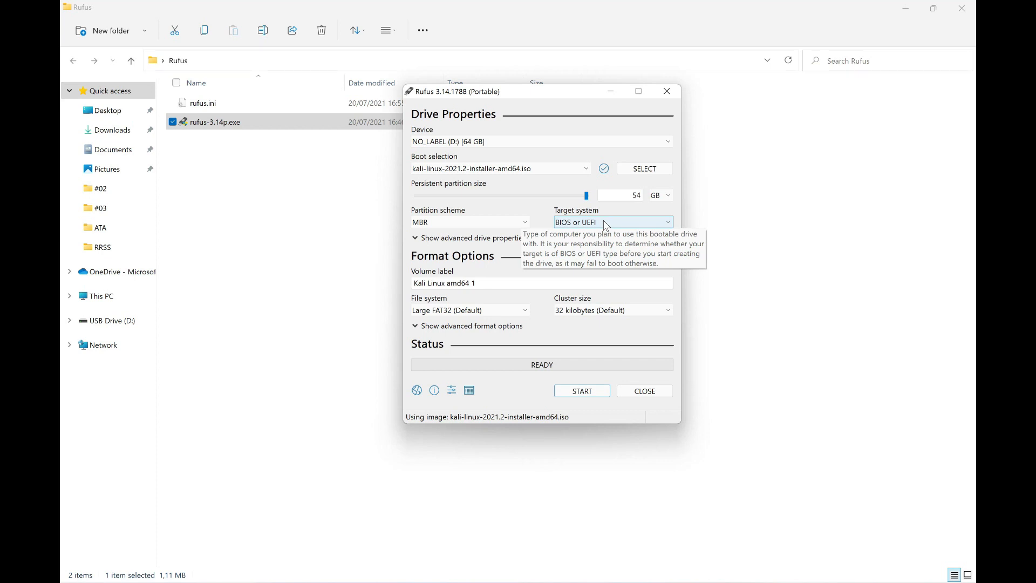
pyautogui.moveTo(481, 214)
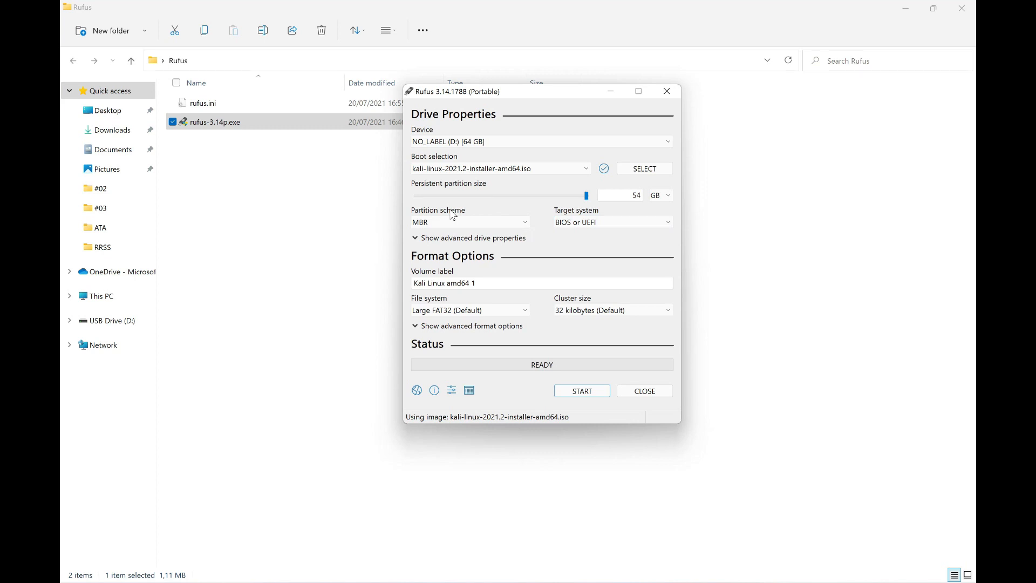
pyautogui.click(470, 221)
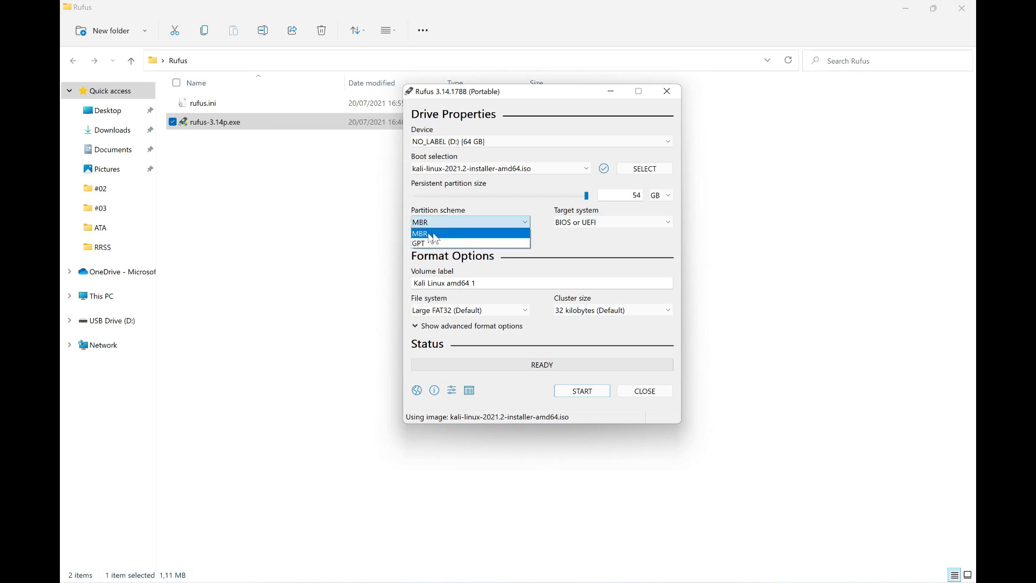
pyautogui.click(419, 233)
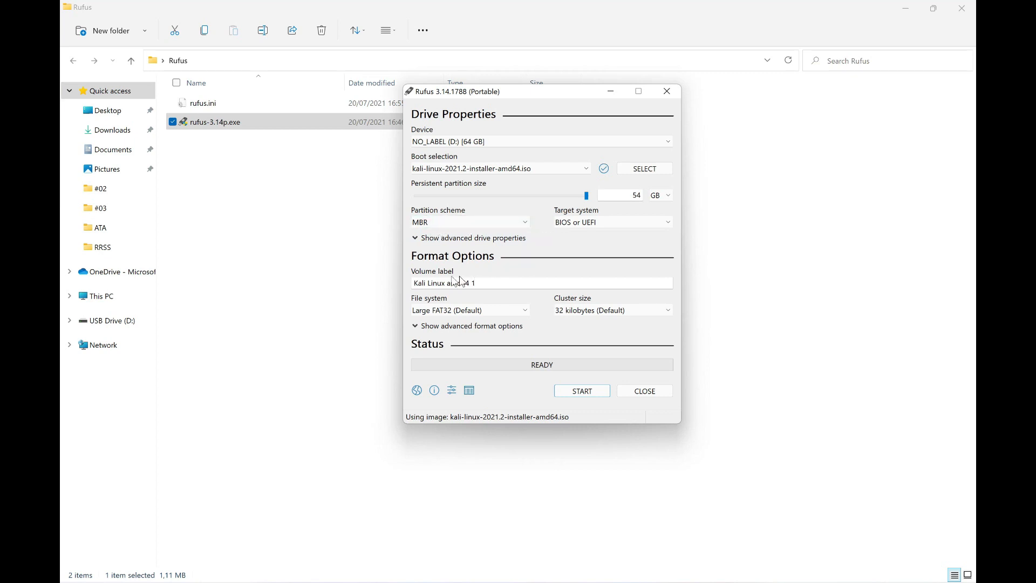
# Replace the label ending 'amd64 1' so the volume label reads 'Kali Linux Live x64'.
pyautogui.tripleClick(463, 282)
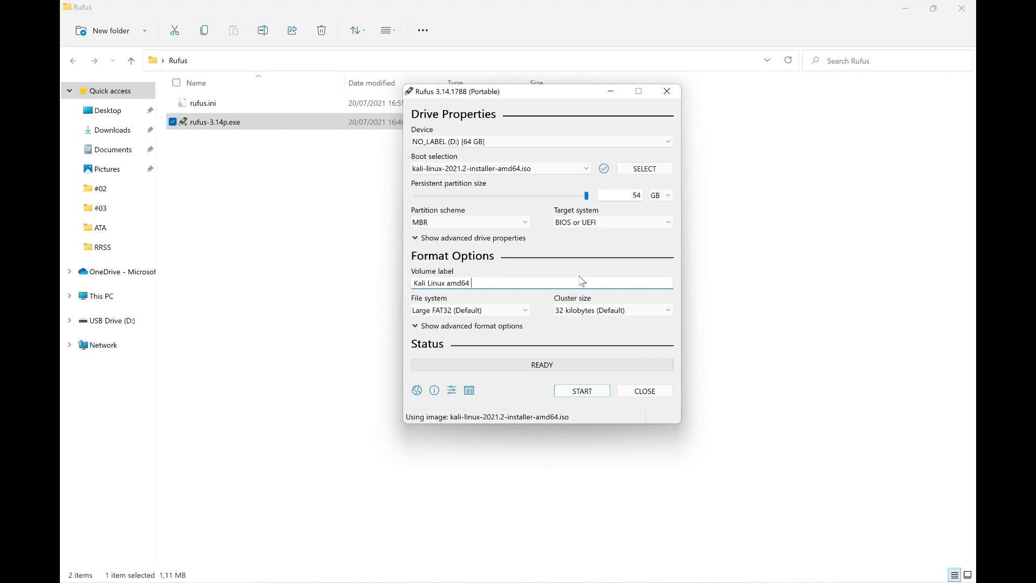
pyautogui.press('BackSpace')
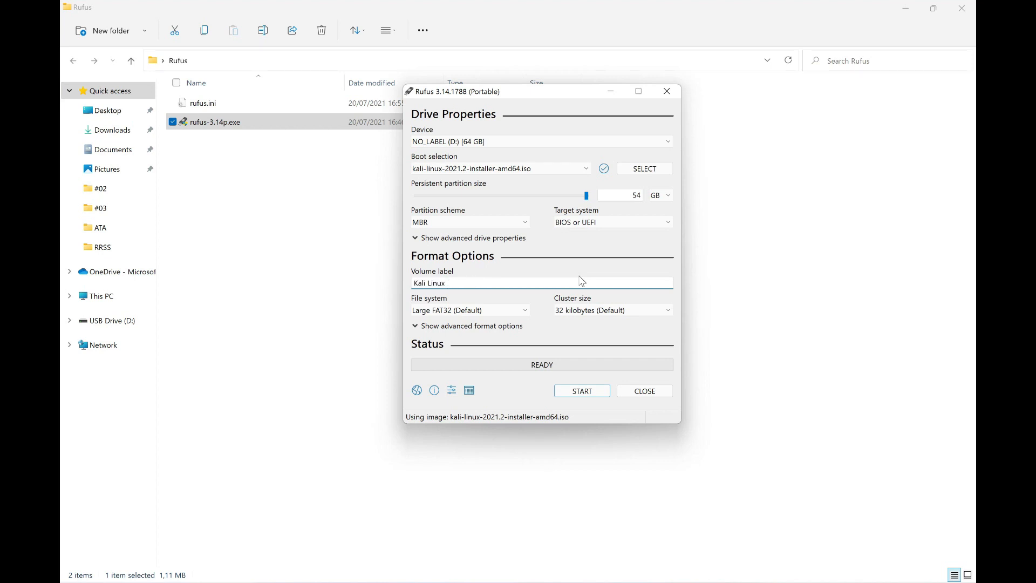
pyautogui.write('Live')
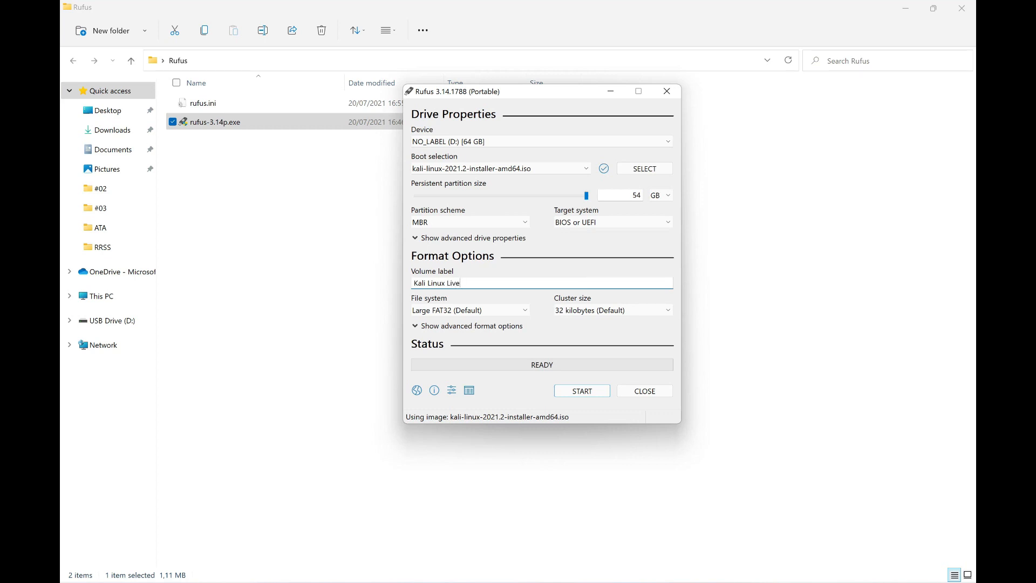
pyautogui.write('x64')
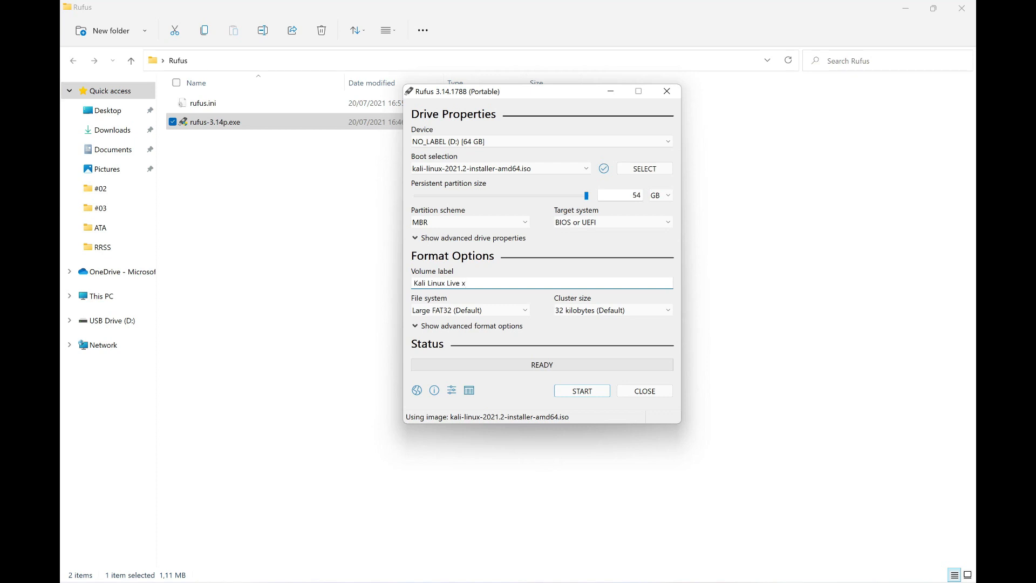
pyautogui.write('64')
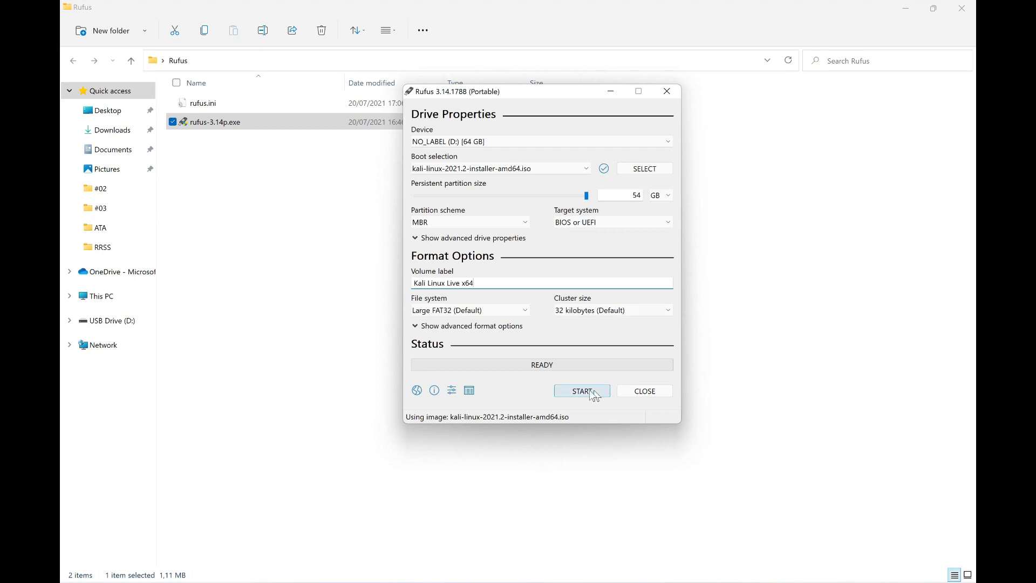
# Start writing the drive and accept downloading the missing Syslinux files.
pyautogui.click(581, 391)
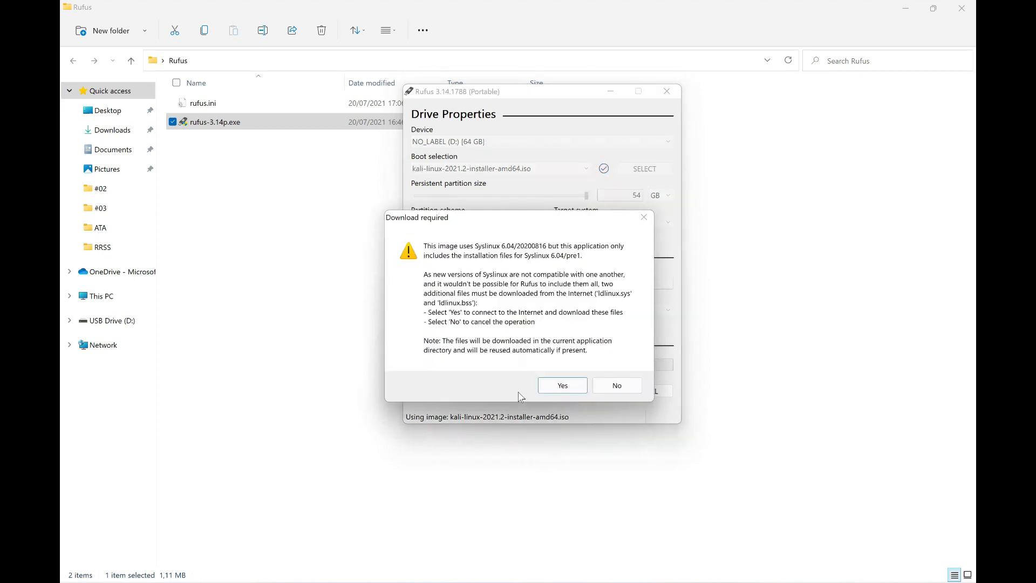
pyautogui.click(562, 385)
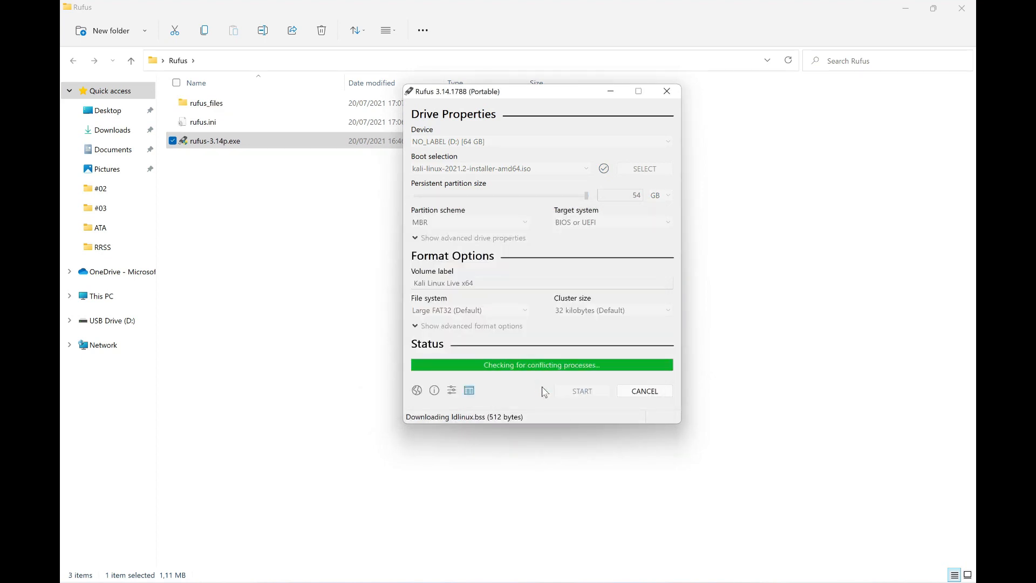
pyautogui.click(581, 390)
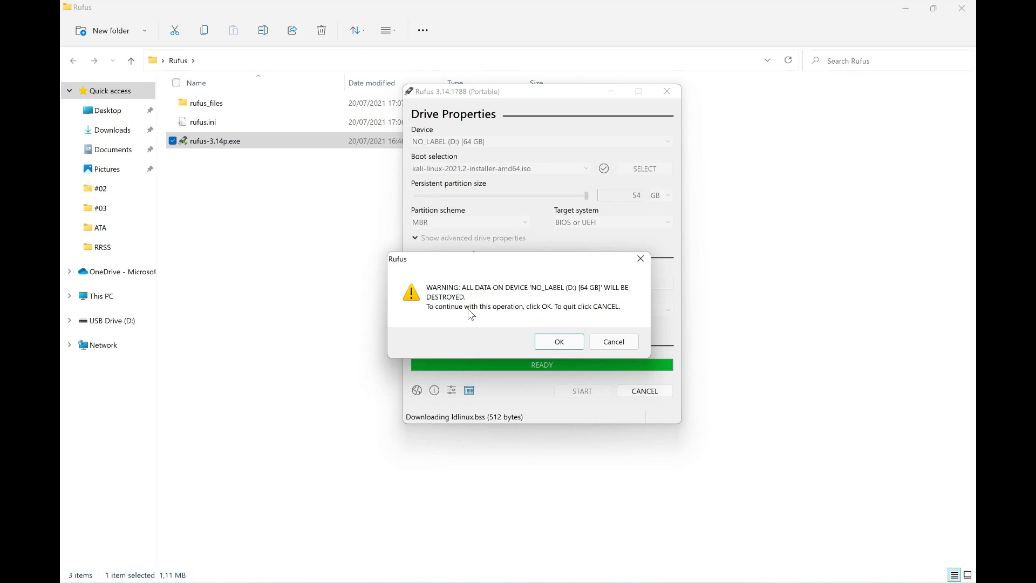
pyautogui.moveTo(575, 342)
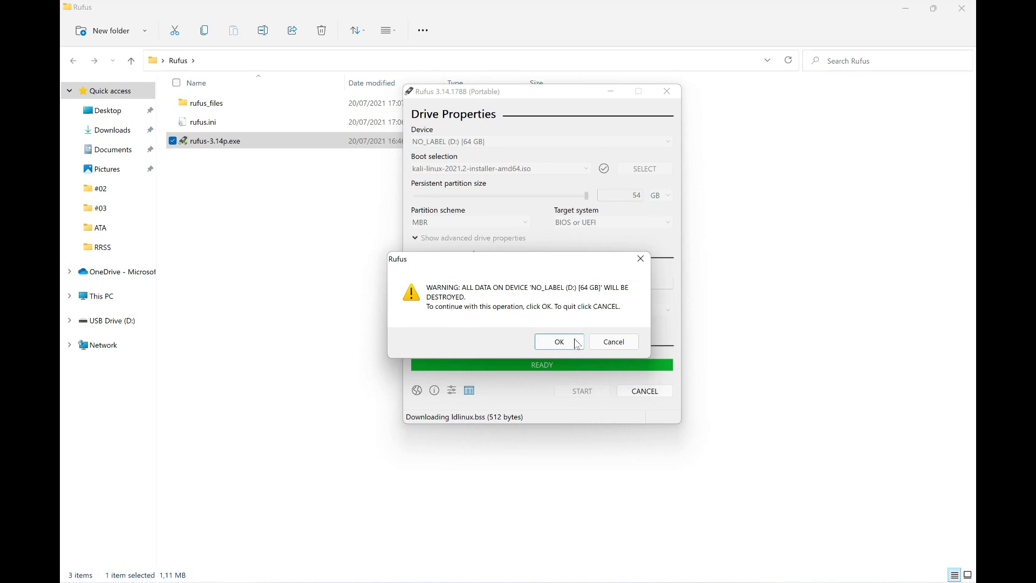
# Accept the warning that all data on the 64 GB drive will be destroyed.
pyautogui.click(558, 342)
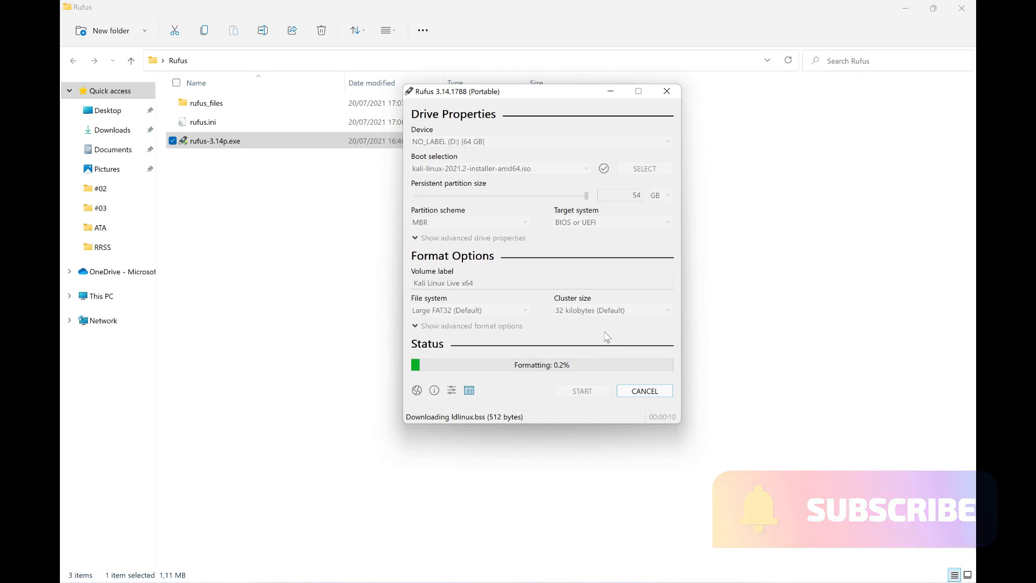
pyautogui.moveTo(620, 369)
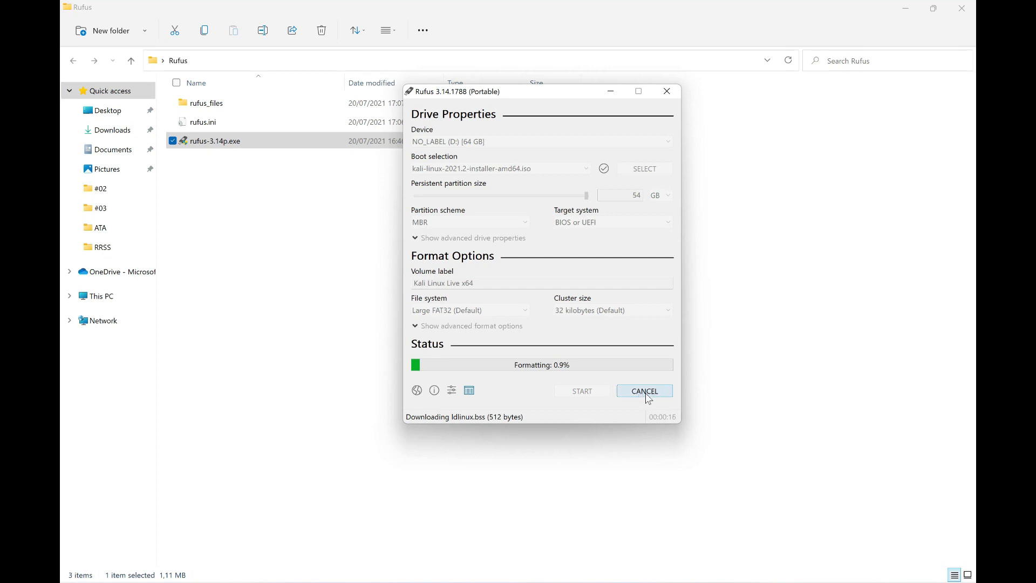
pyautogui.moveTo(657, 374)
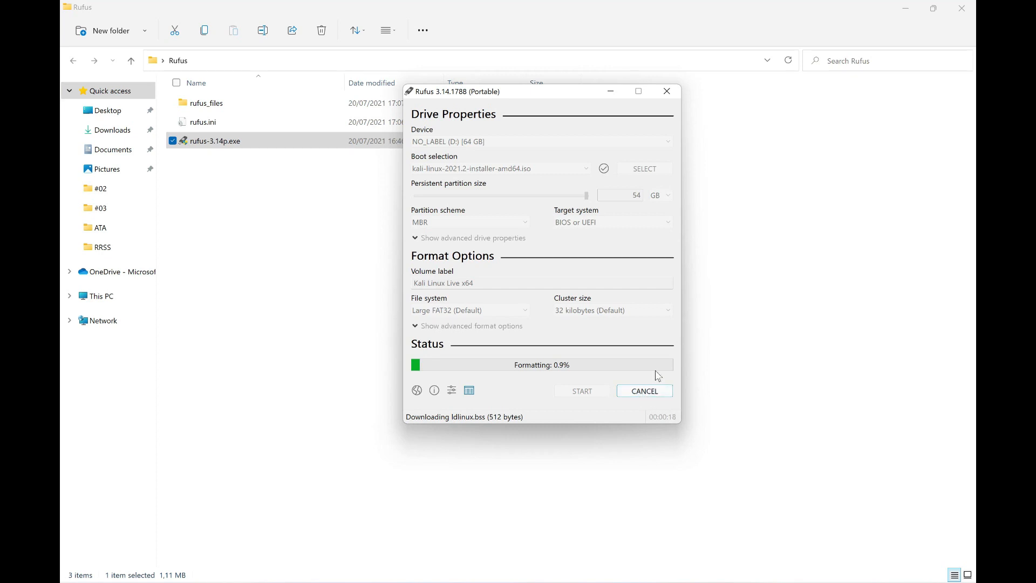